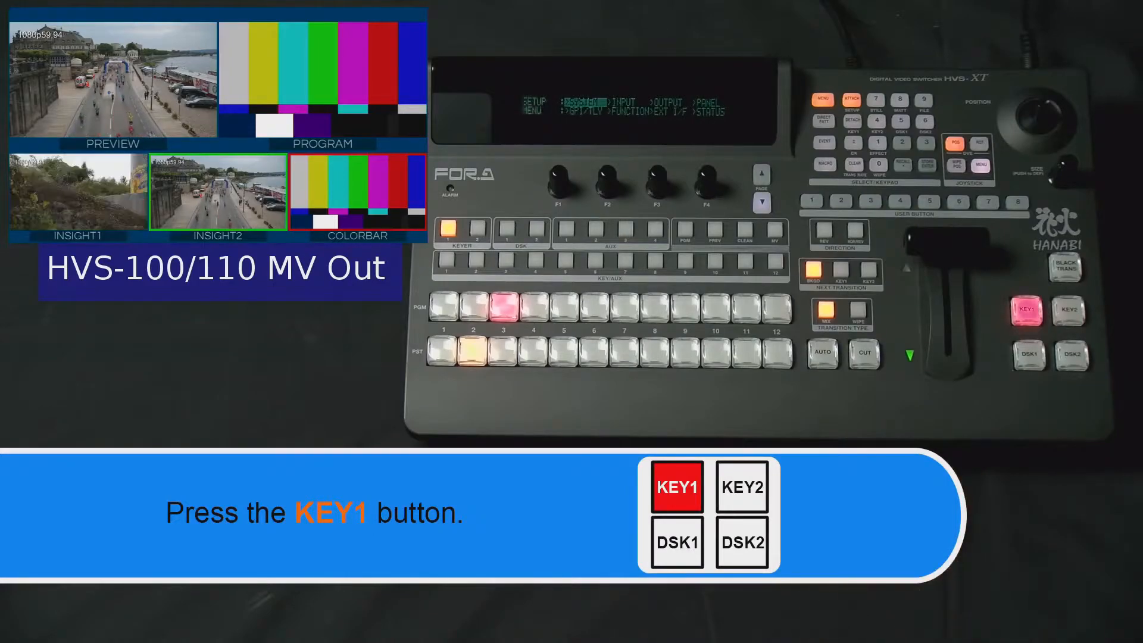
Select Key 1 in the Next Transition area for the picture-in-picture inset
click(1029, 313)
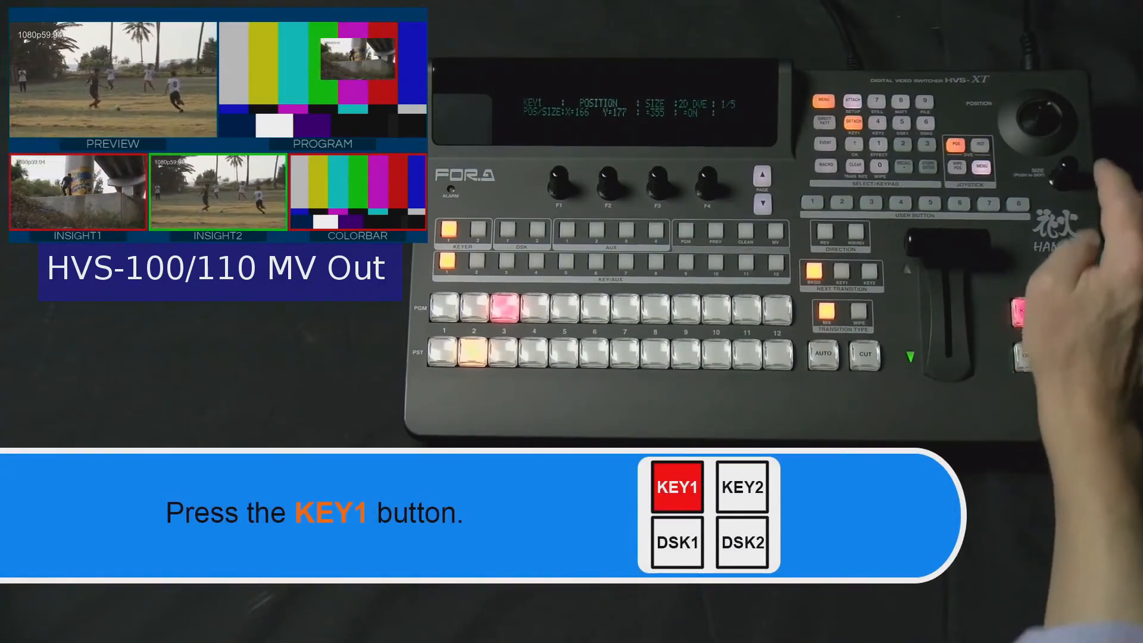
Nudge the input 1 inset toward the upper right over the color bars
click(1028, 309)
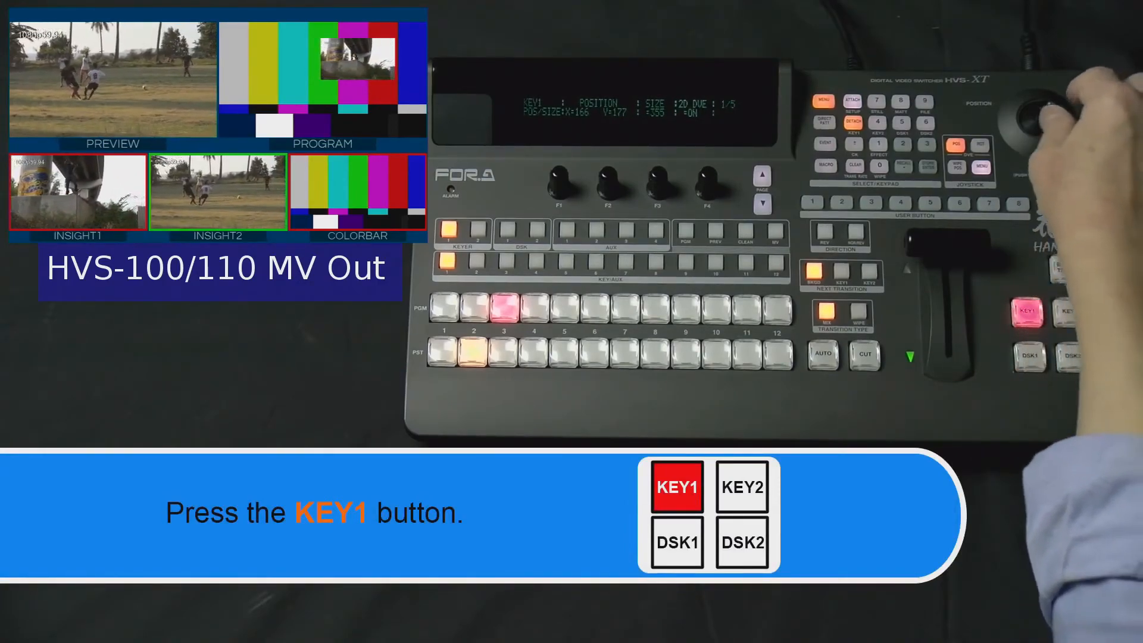